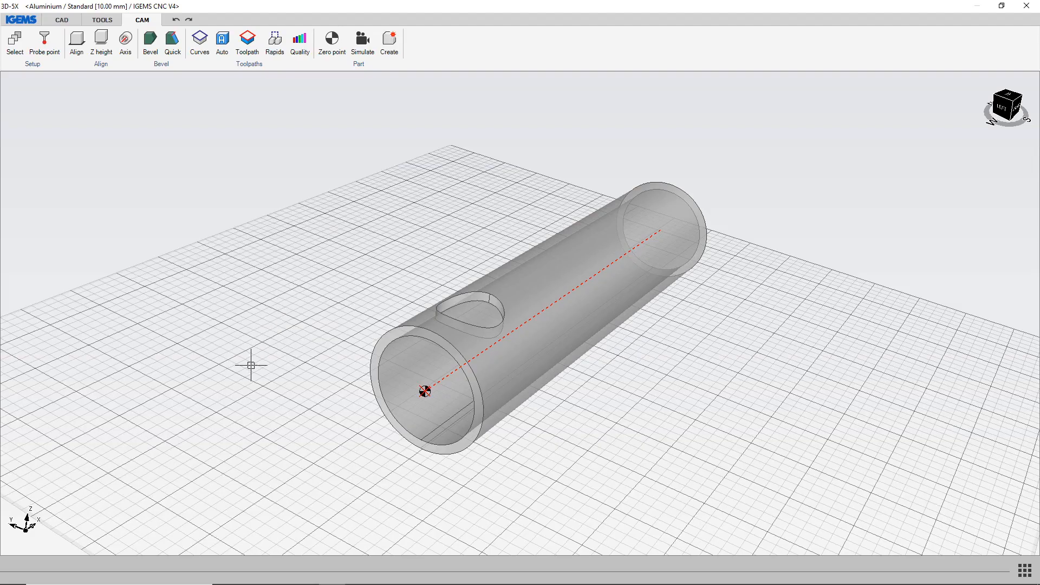
{"action": "mouse_move", "coordinate": [707, 359]}
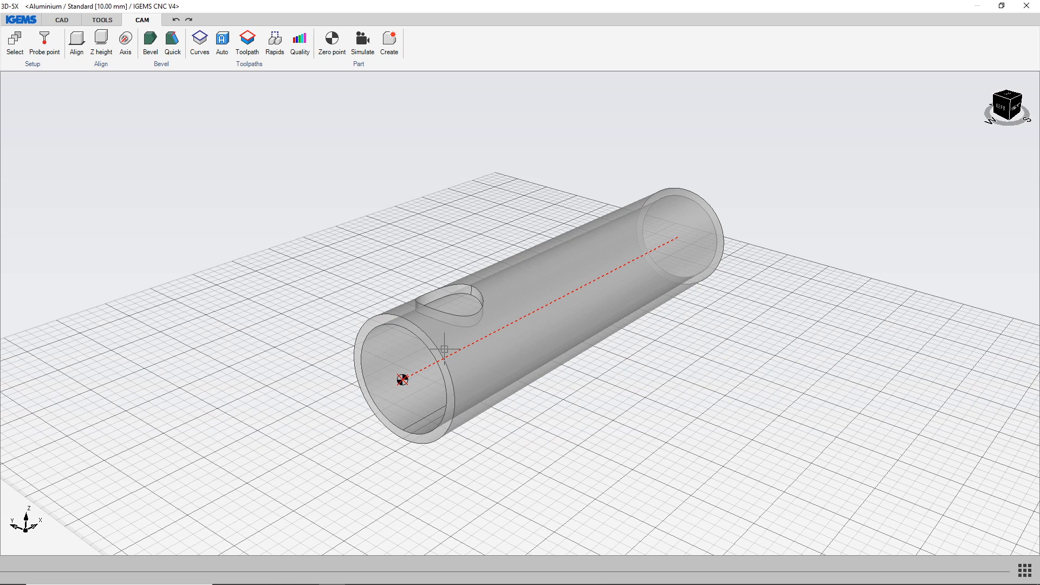
Pick the tube surfaces with the Curves tool to generate three closed curves, one outlining the elliptical hole
{"action": "left_click", "coordinate": [101, 20]}
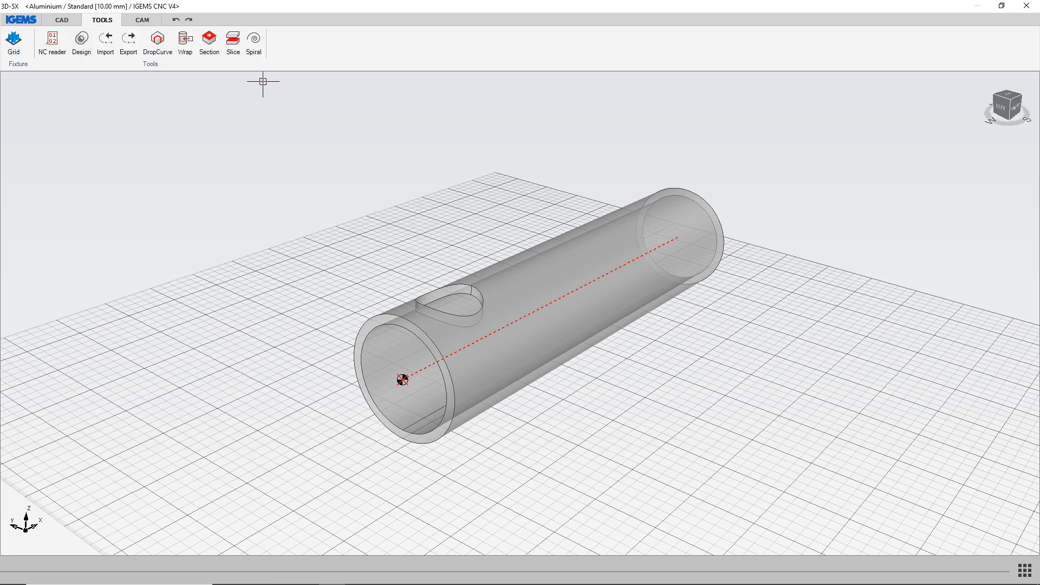
{"action": "mouse_move", "coordinate": [344, 403]}
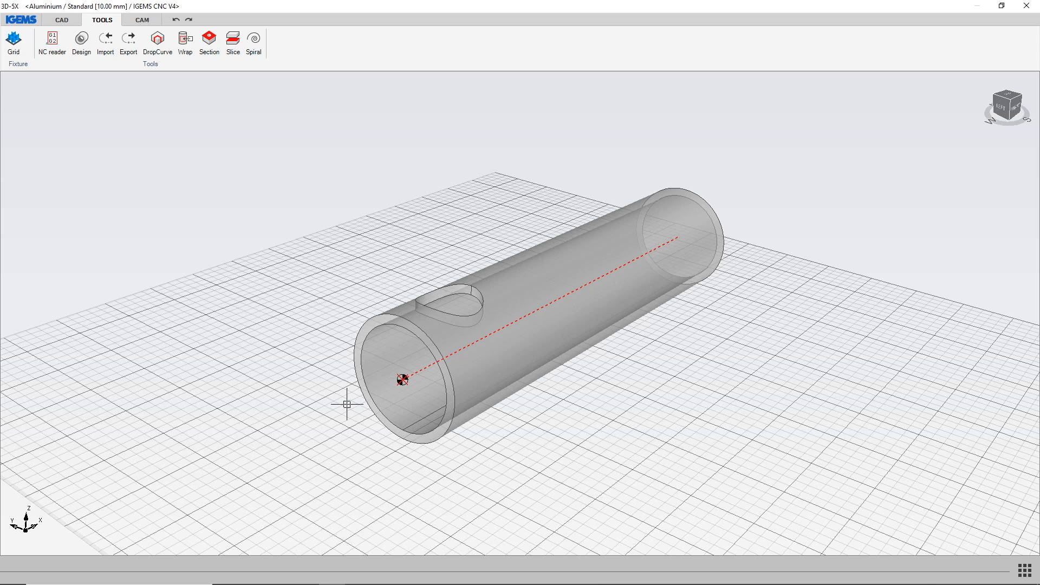
{"action": "left_click", "coordinate": [141, 20]}
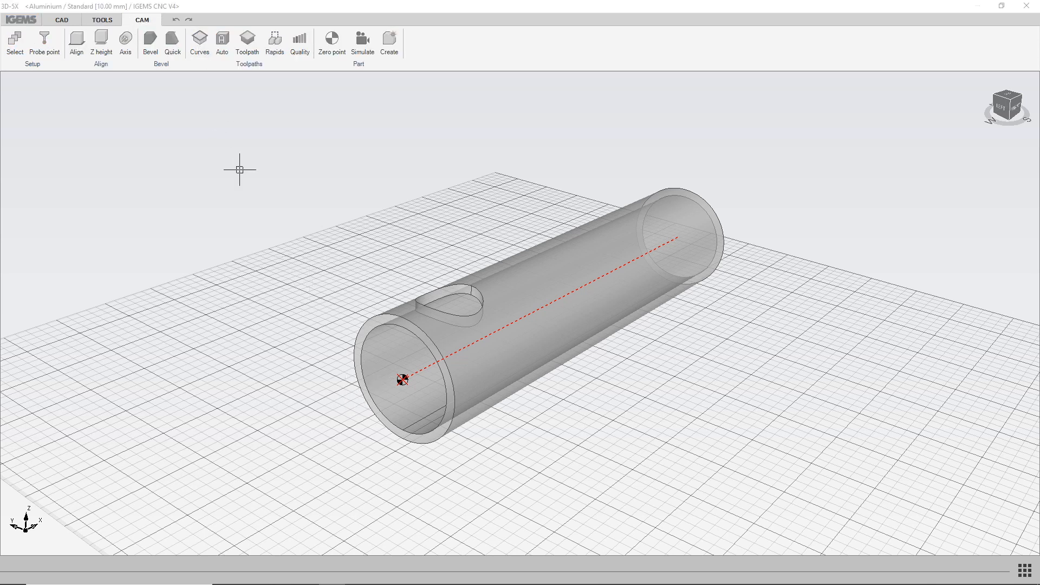
{"action": "left_click", "coordinate": [200, 43]}
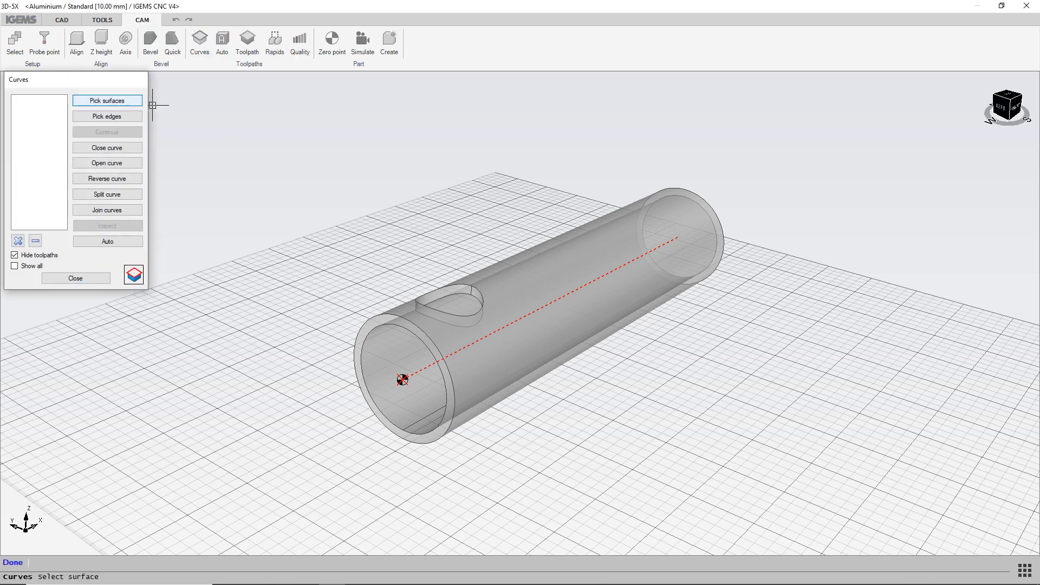
{"action": "left_click", "coordinate": [75, 279]}
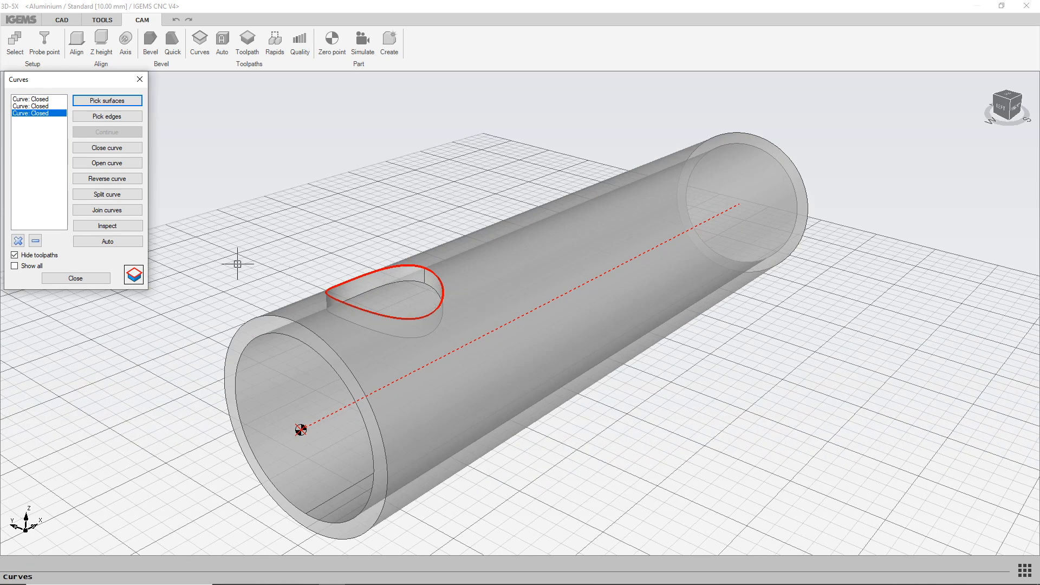
{"action": "left_click", "coordinate": [76, 278]}
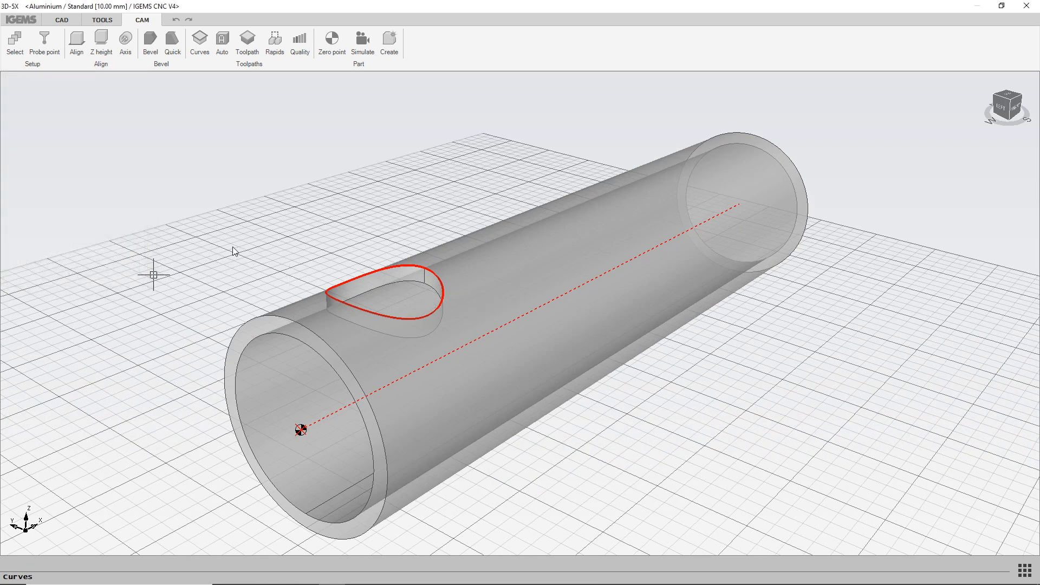
Add toolpath CUT 0 on the elliptical hole curve and place its lead-in point on the hole
{"action": "left_click", "coordinate": [247, 41]}
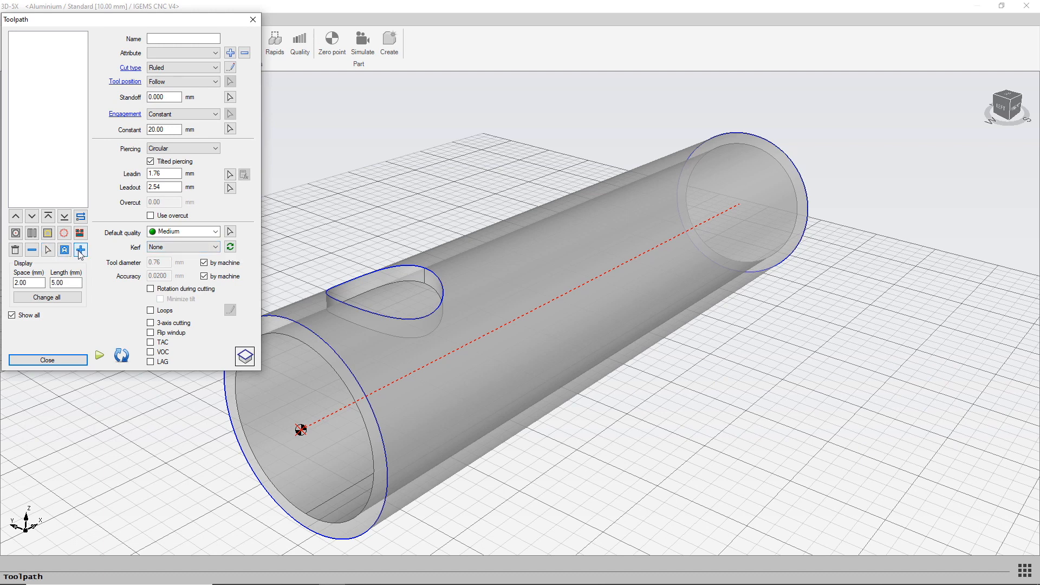
{"action": "left_click", "coordinate": [47, 360]}
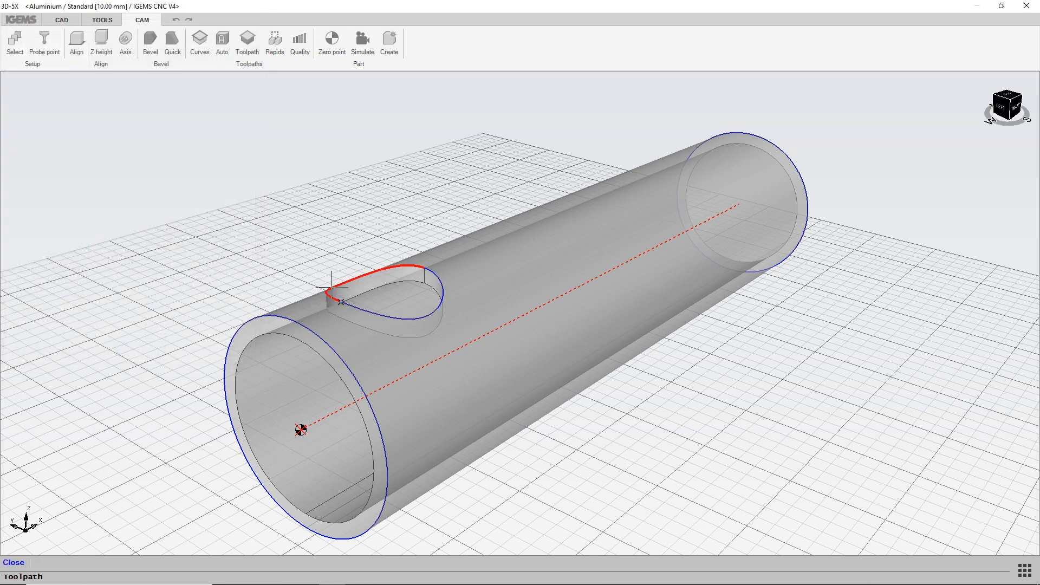
{"action": "left_click", "coordinate": [394, 286]}
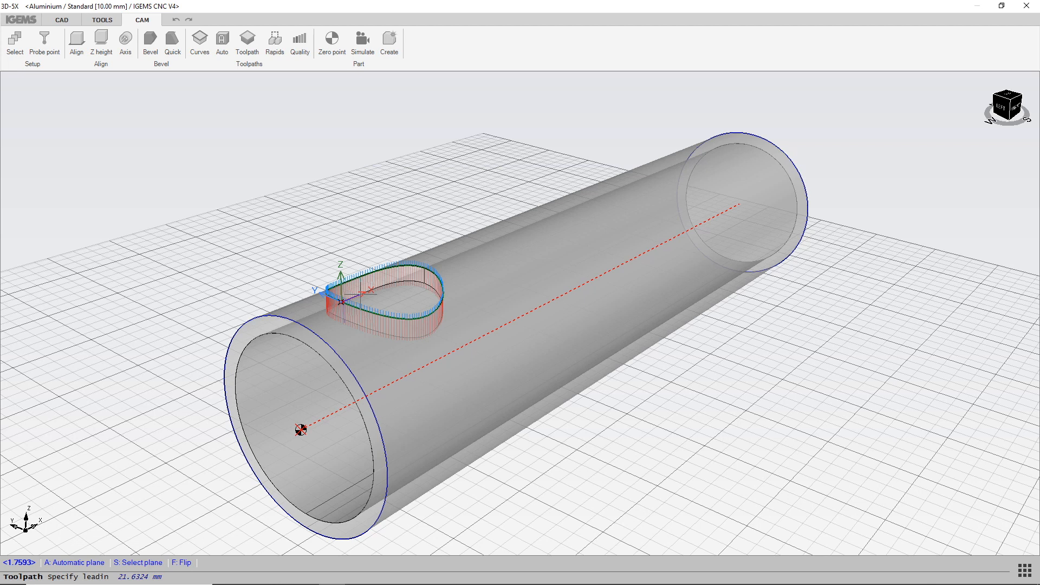
{"action": "left_click", "coordinate": [247, 44]}
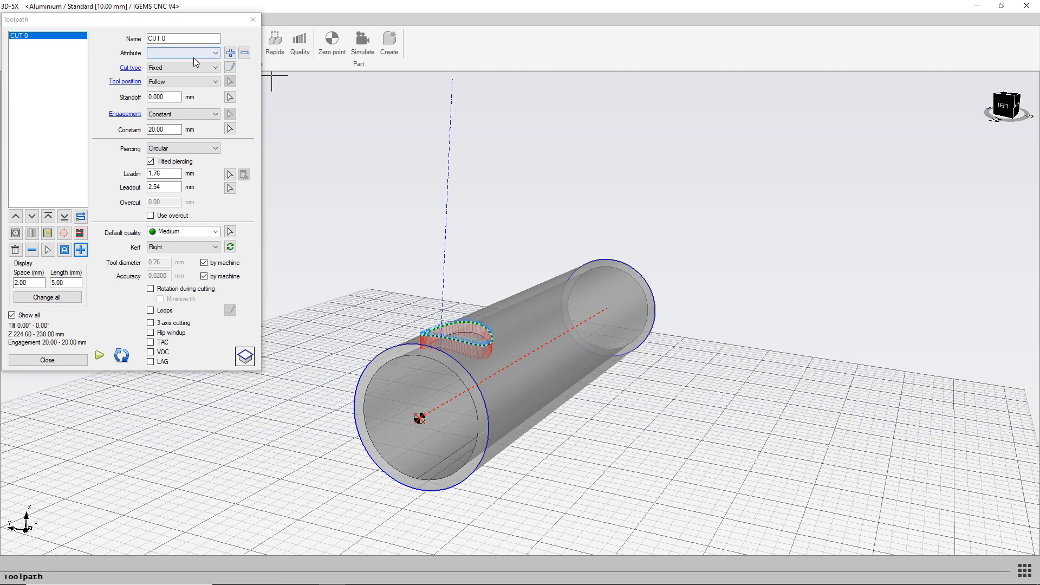
Edit CUT 0's cut type to V: Specify angle and begin entering the 20° A tilt angle
{"action": "left_click", "coordinate": [47, 360]}
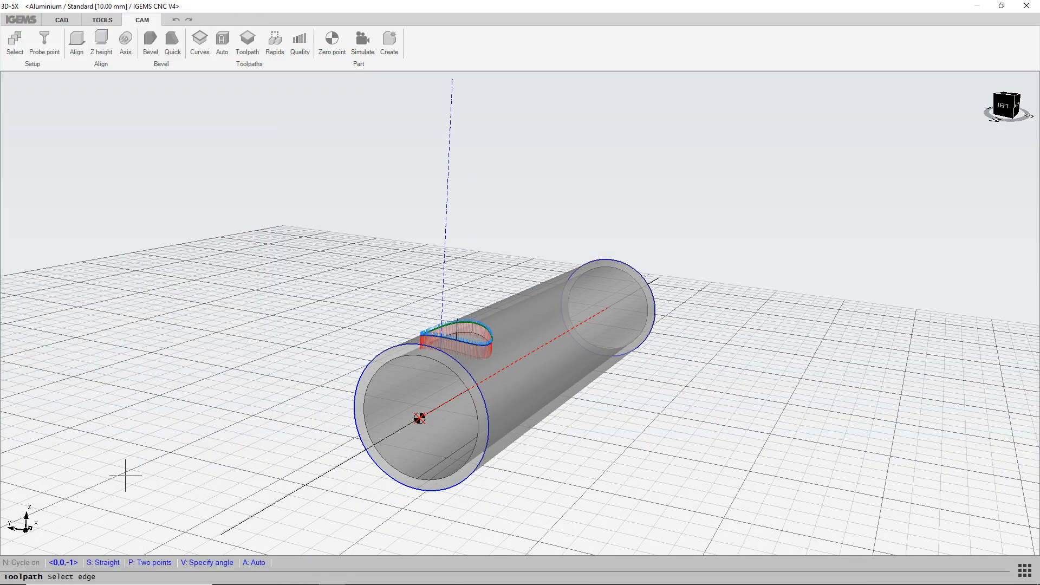
{"action": "left_click", "coordinate": [207, 562]}
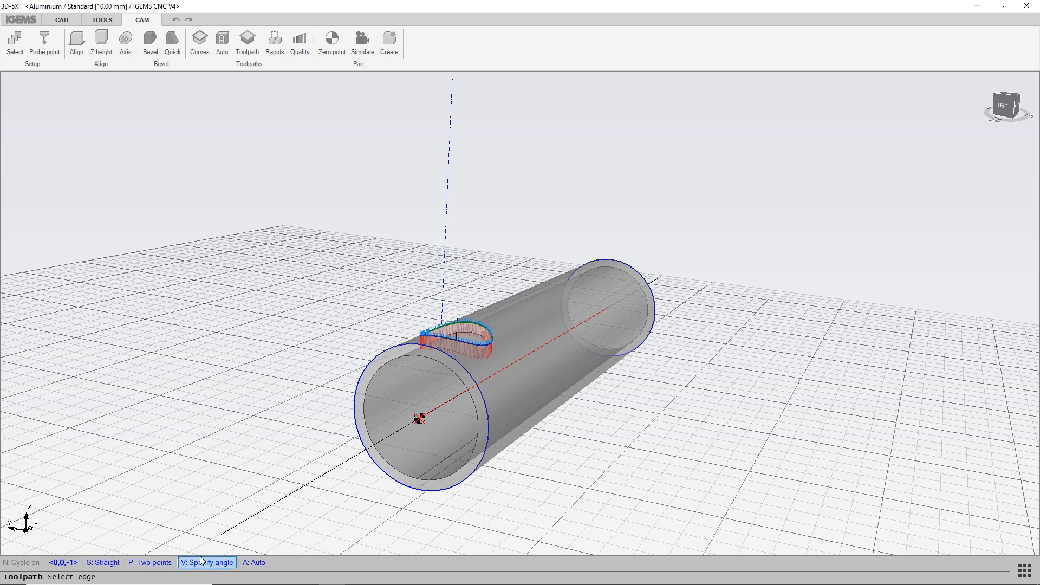
{"action": "left_click", "coordinate": [207, 562]}
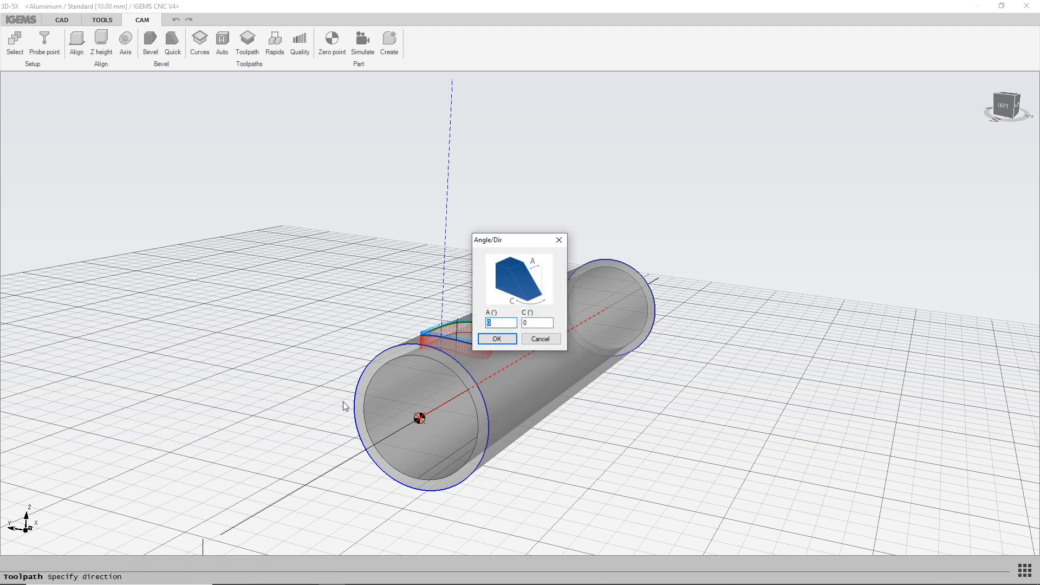
{"action": "mouse_move", "coordinate": [536, 276]}
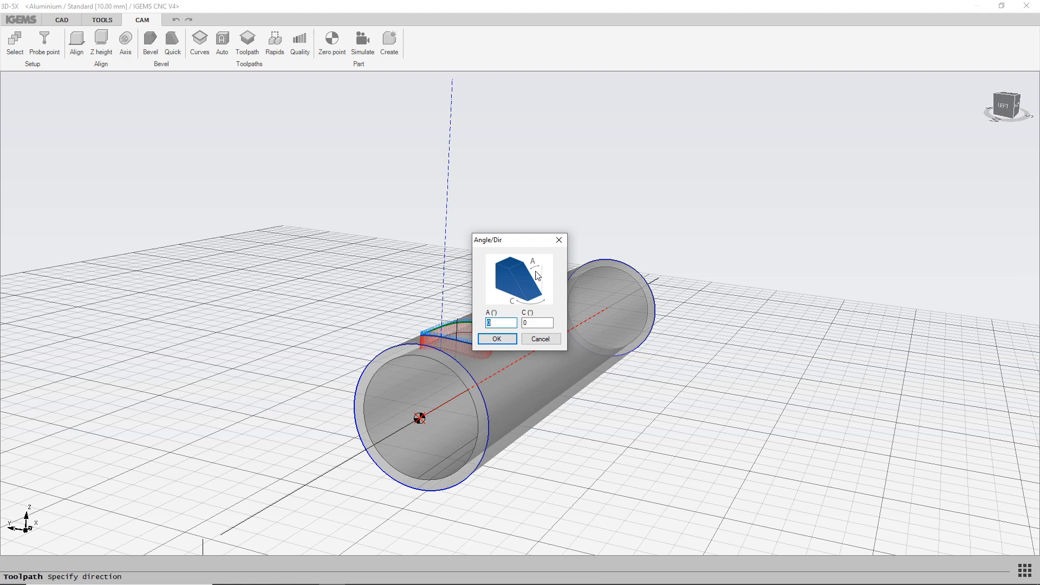
{"action": "type", "text": "2"}
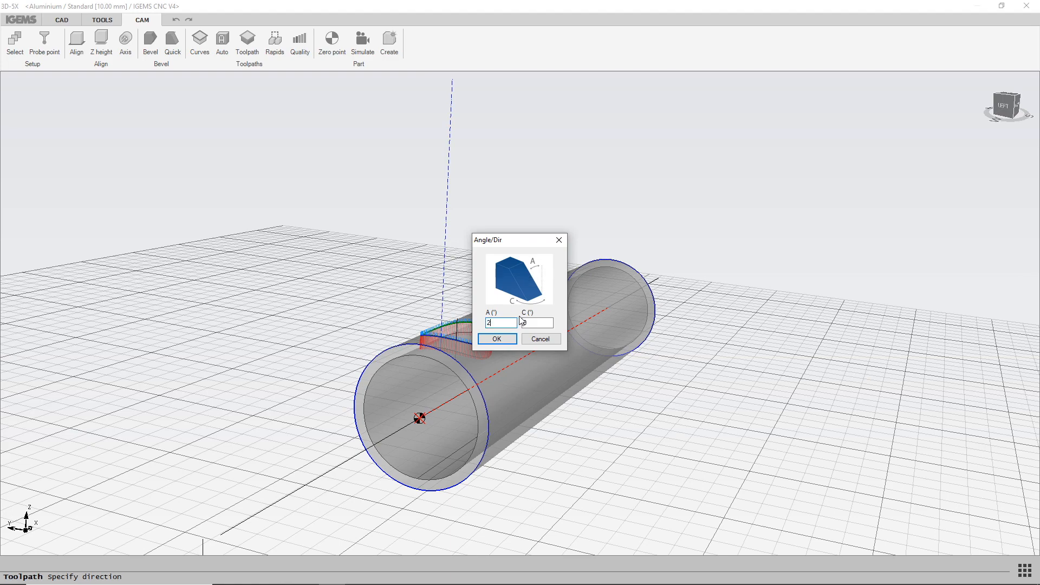
{"action": "left_click", "coordinate": [496, 339]}
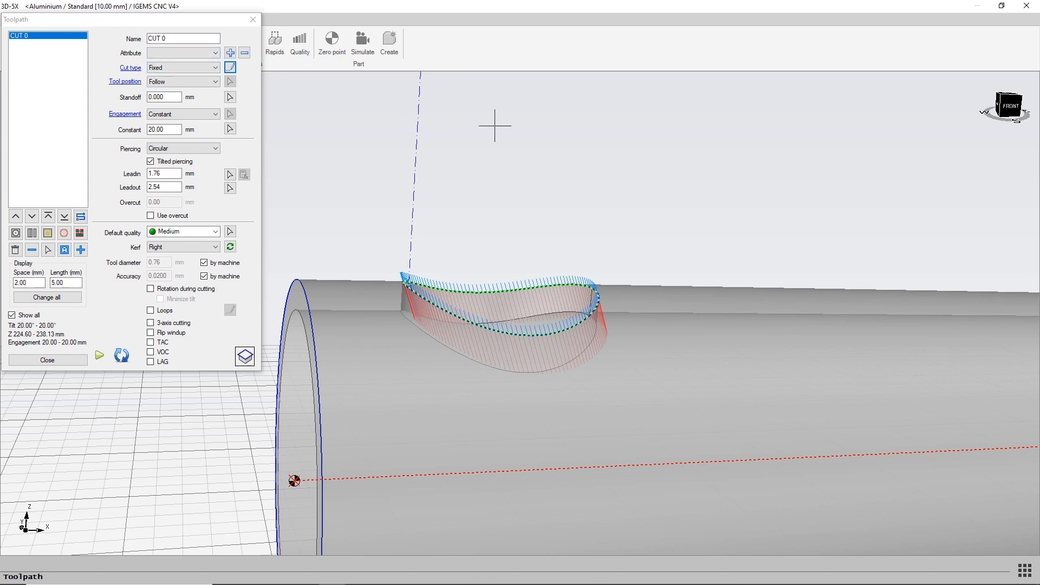
{"action": "mouse_move", "coordinate": [457, 187]}
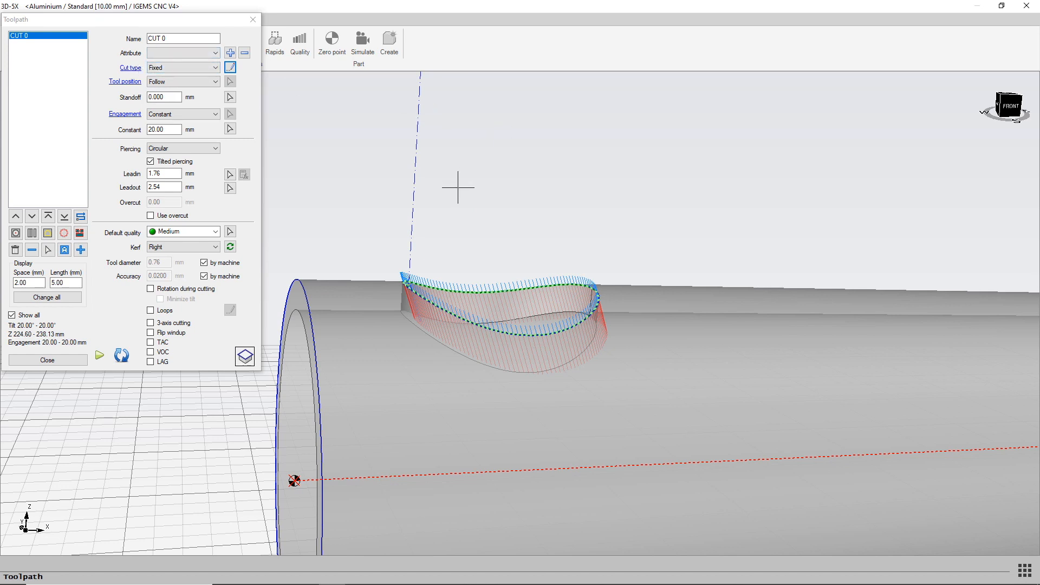